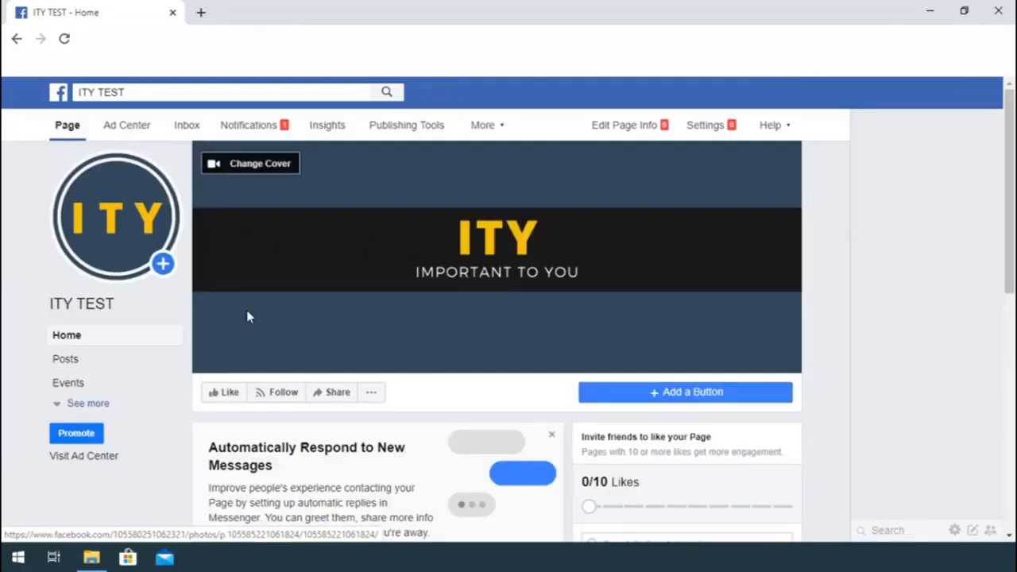
pyautogui.moveTo(689, 131)
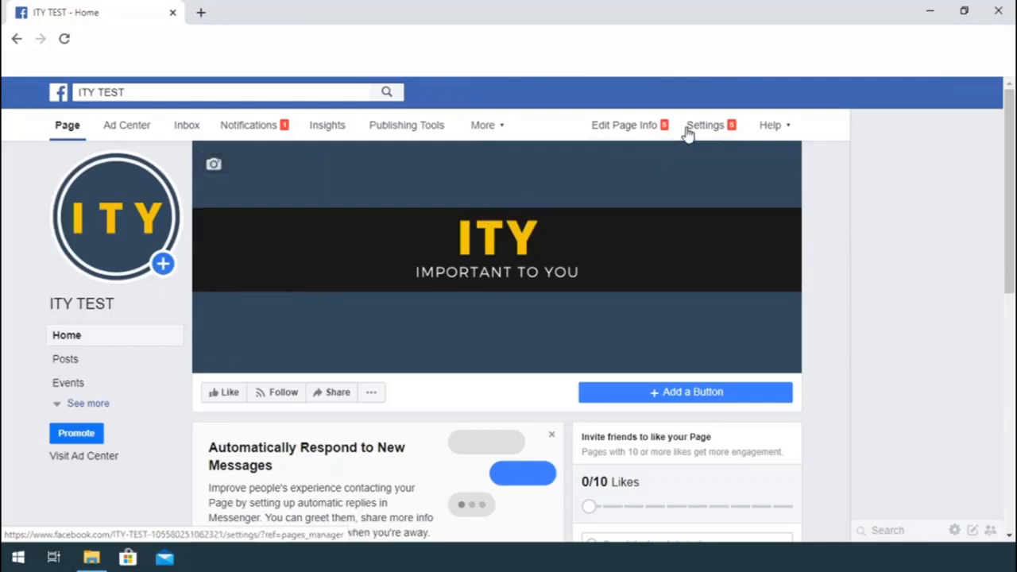
# Reach the Instagram section of the ITY TEST page settings with its Connect Account option
pyautogui.click(706, 124)
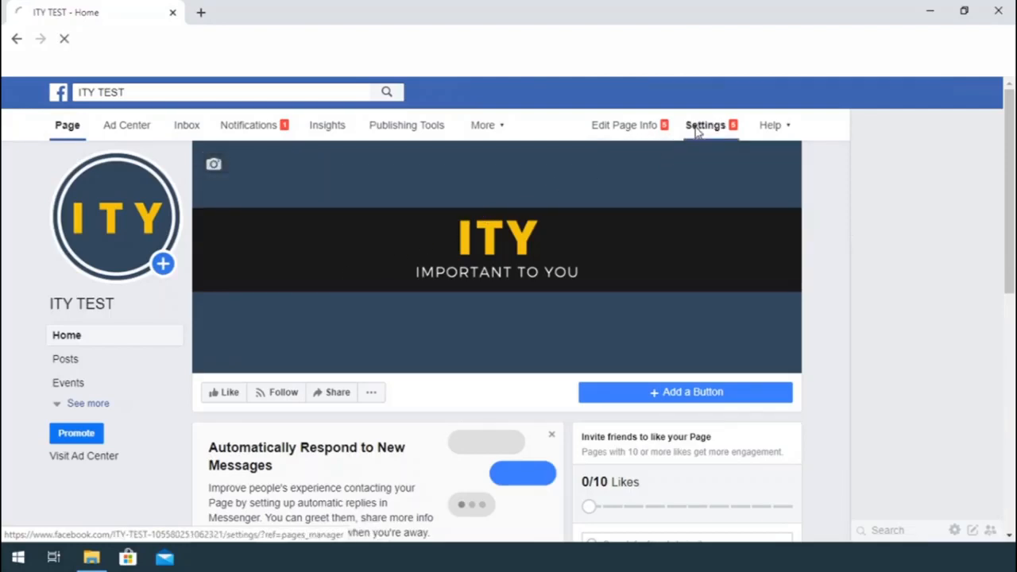
pyautogui.click(706, 124)
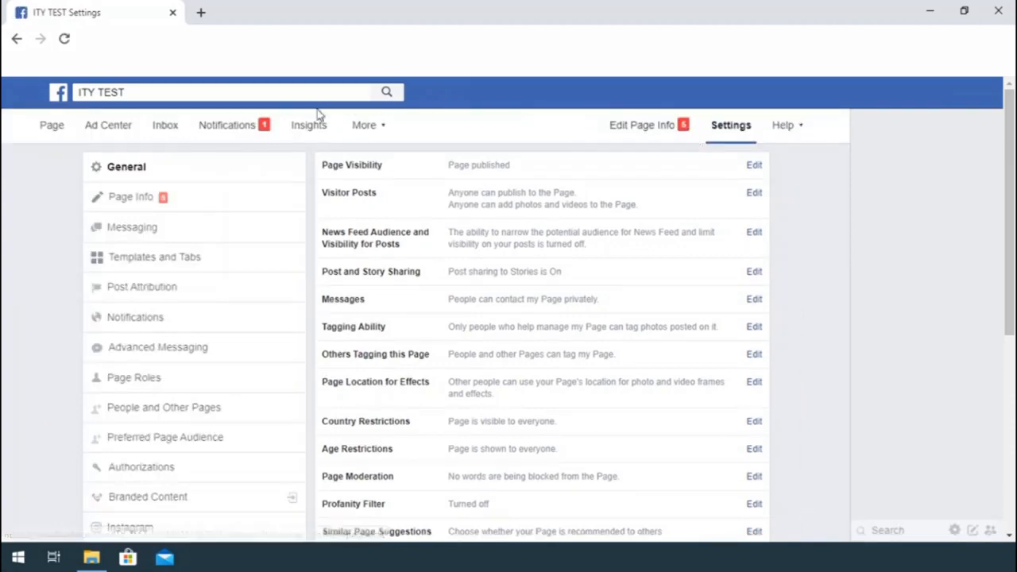
pyautogui.scroll(-3)
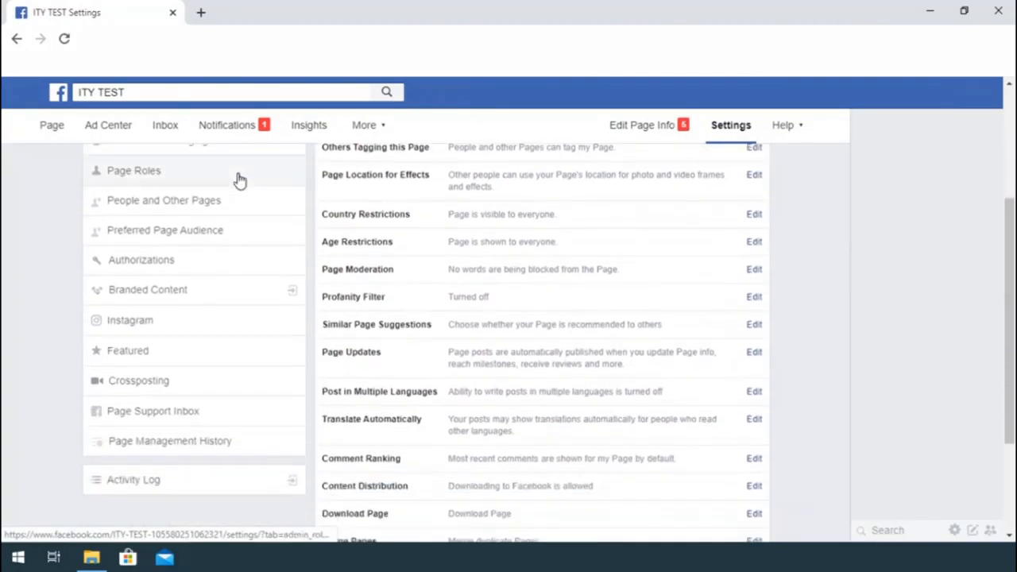
pyautogui.scroll(-3)
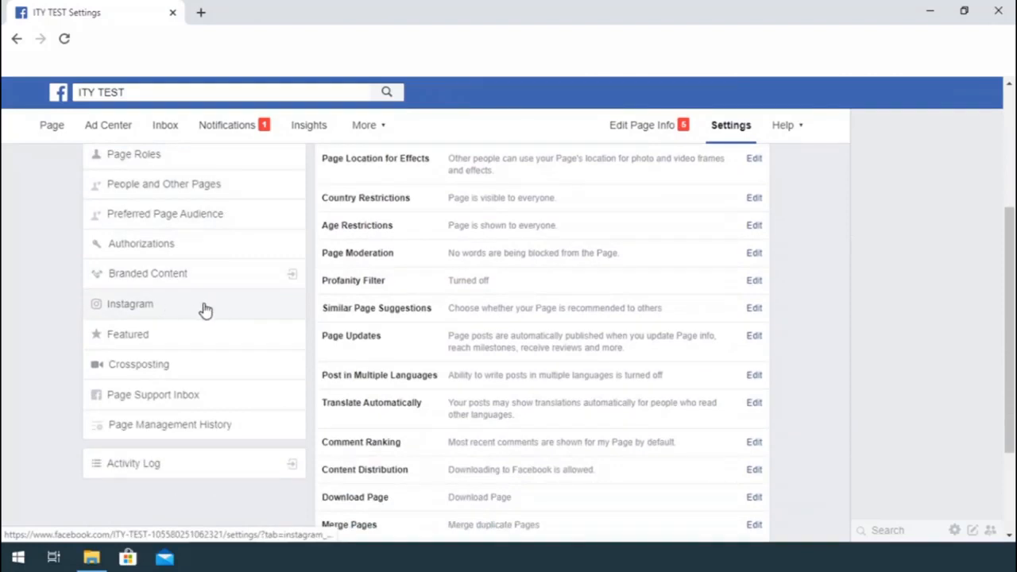
pyautogui.click(130, 304)
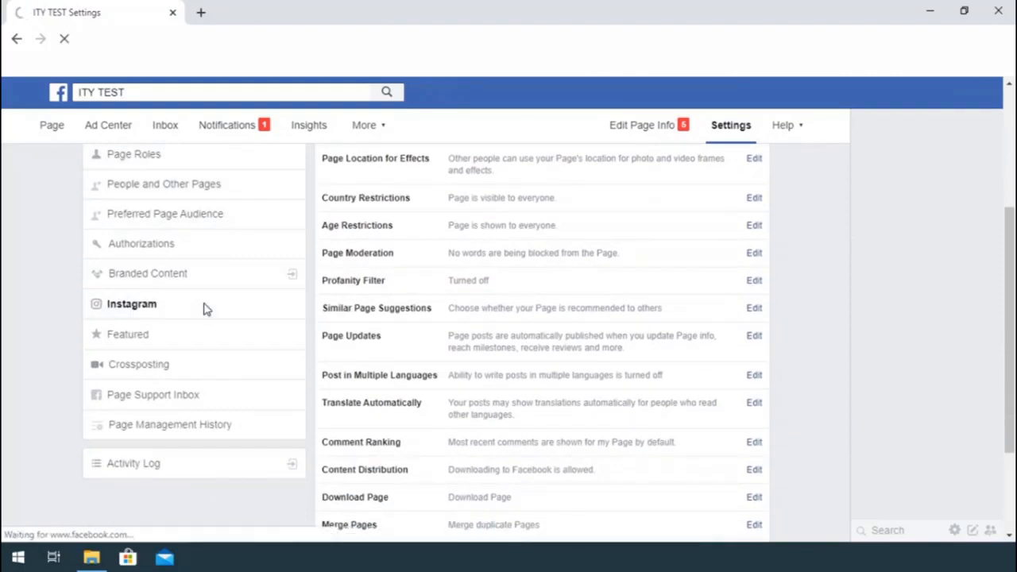
pyautogui.click(130, 304)
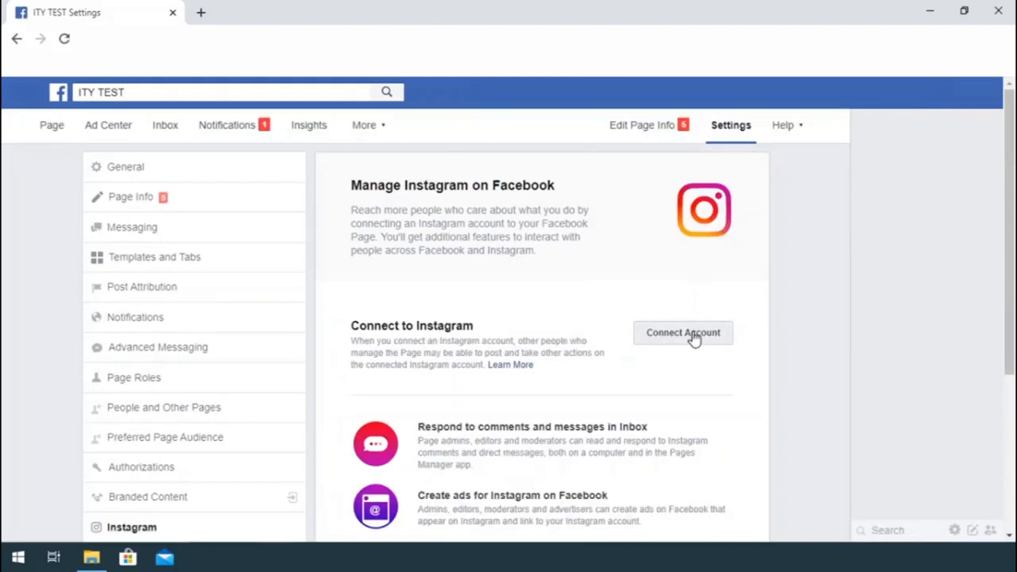
# Connect an Instagram account by logging in, reaching the business profile setup dialog
pyautogui.click(684, 332)
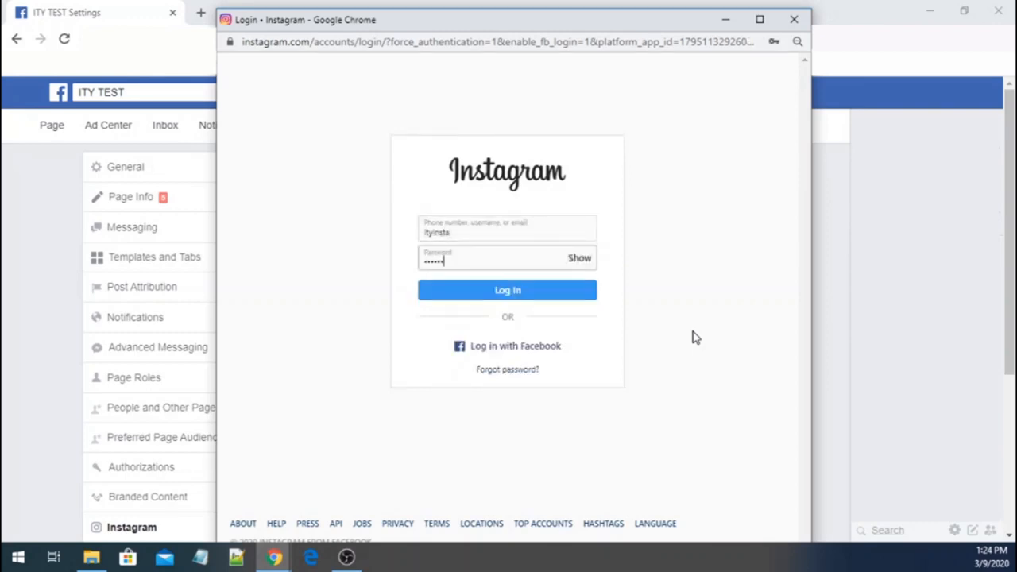
pyautogui.click(507, 289)
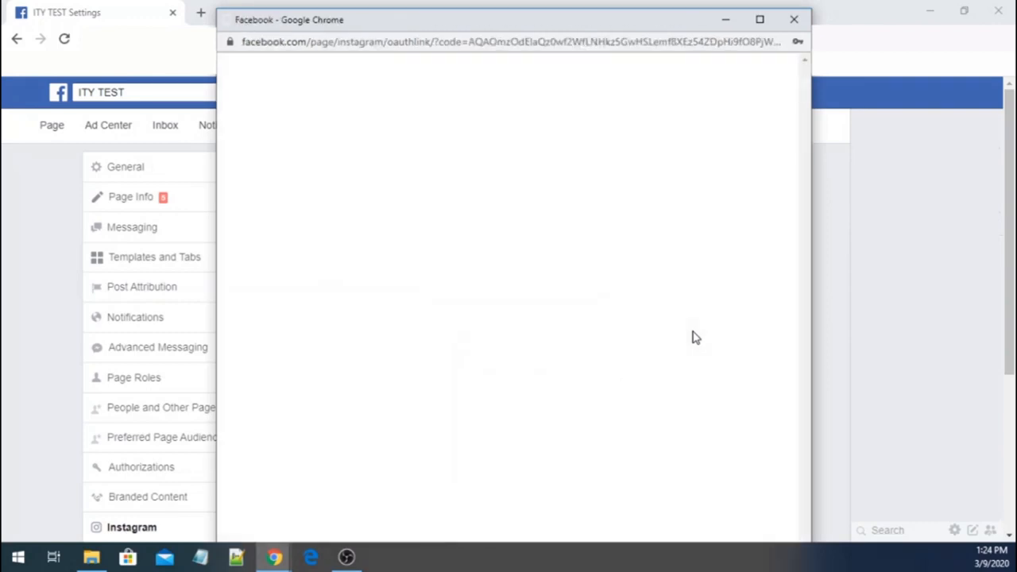
pyautogui.click(793, 19)
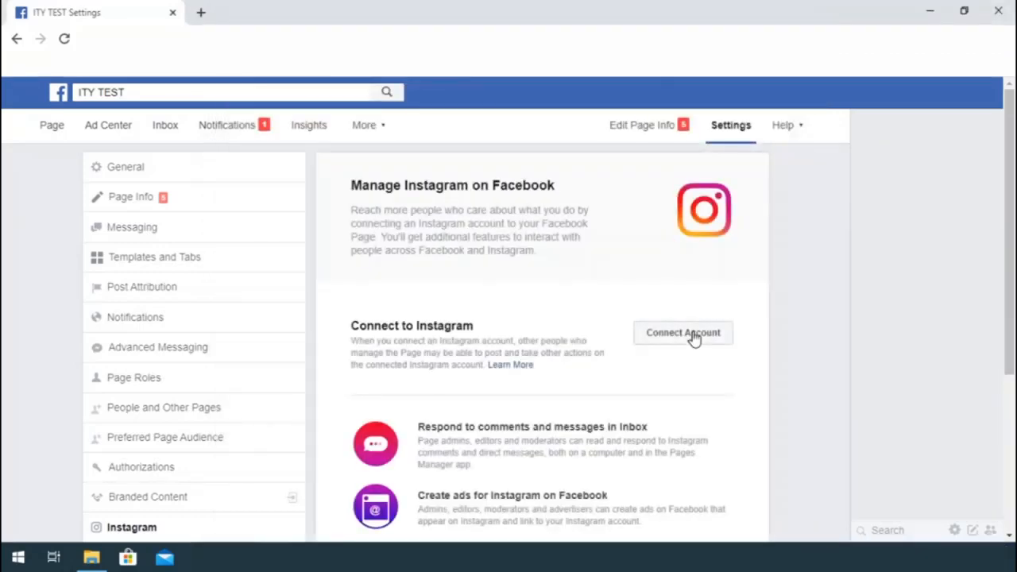
pyautogui.click(684, 333)
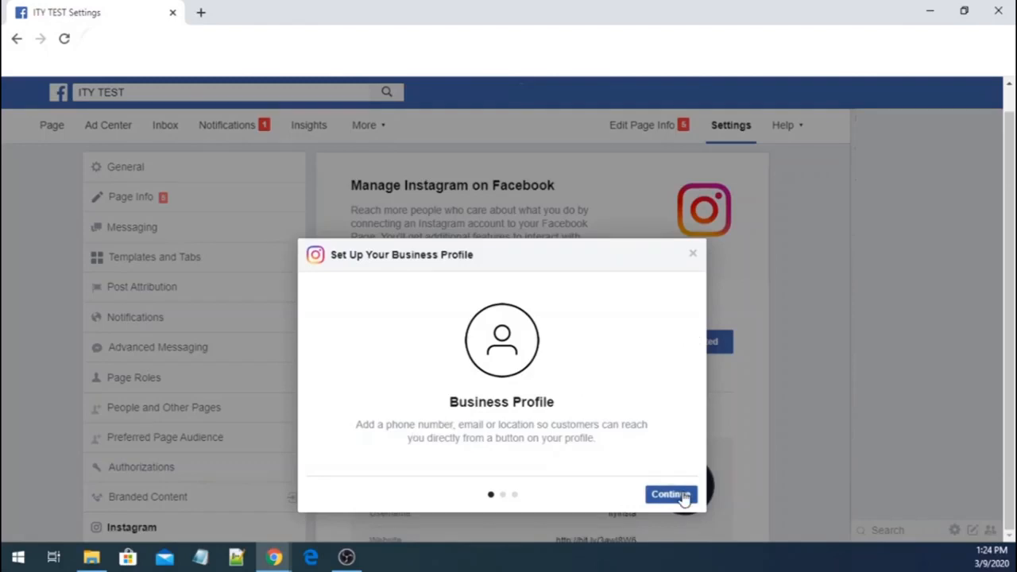
# Accept the imported contact info, switch Instagram to a business profile and finish setup
pyautogui.click(671, 492)
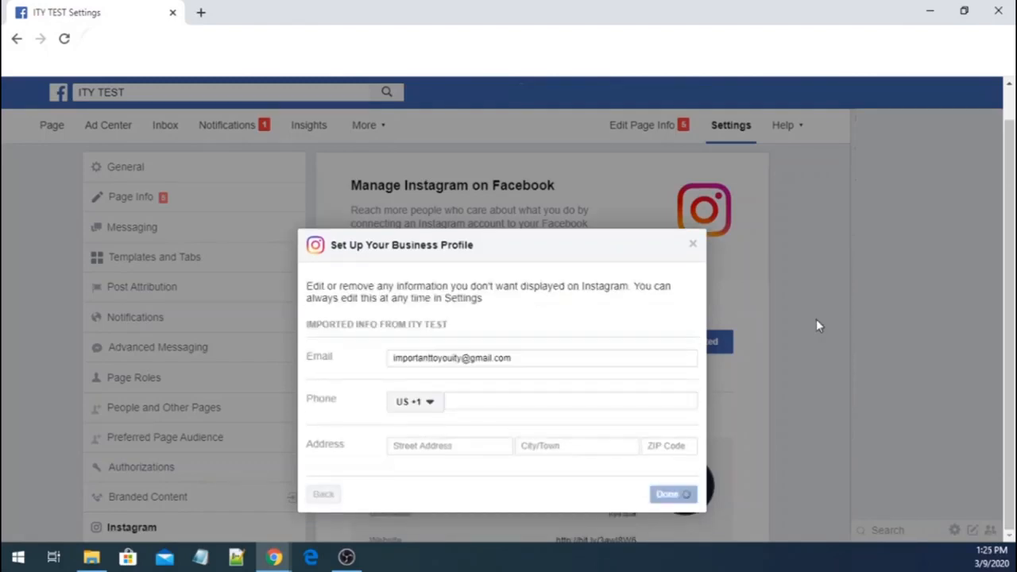
pyautogui.click(674, 492)
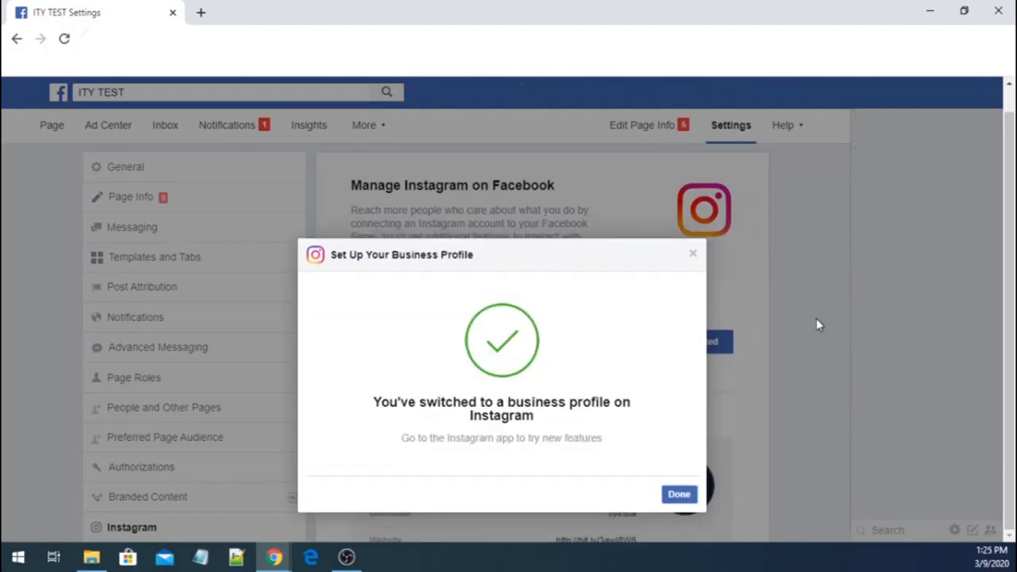
pyautogui.click(679, 492)
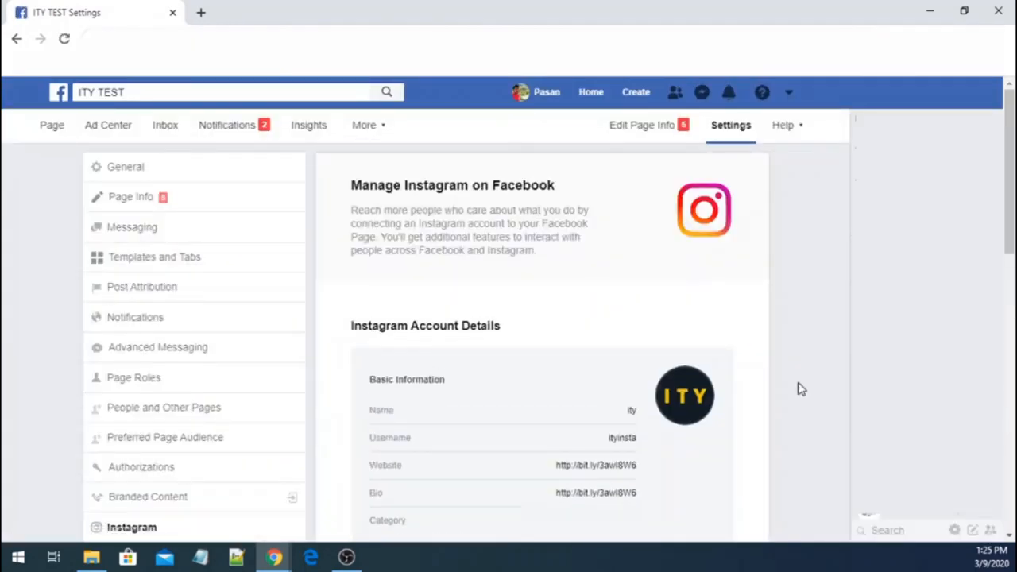
pyautogui.moveTo(801, 230)
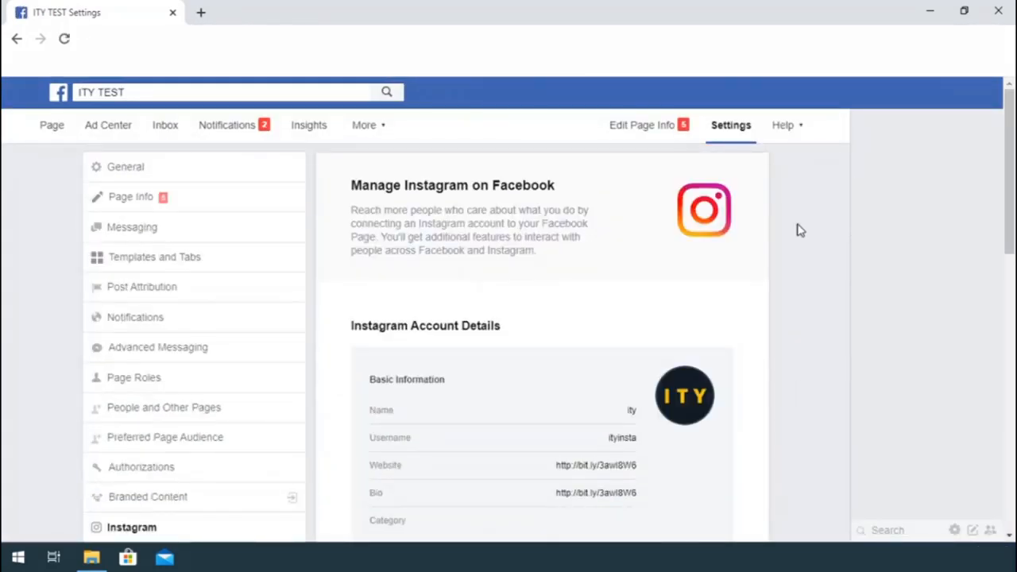
pyautogui.scroll(-3)
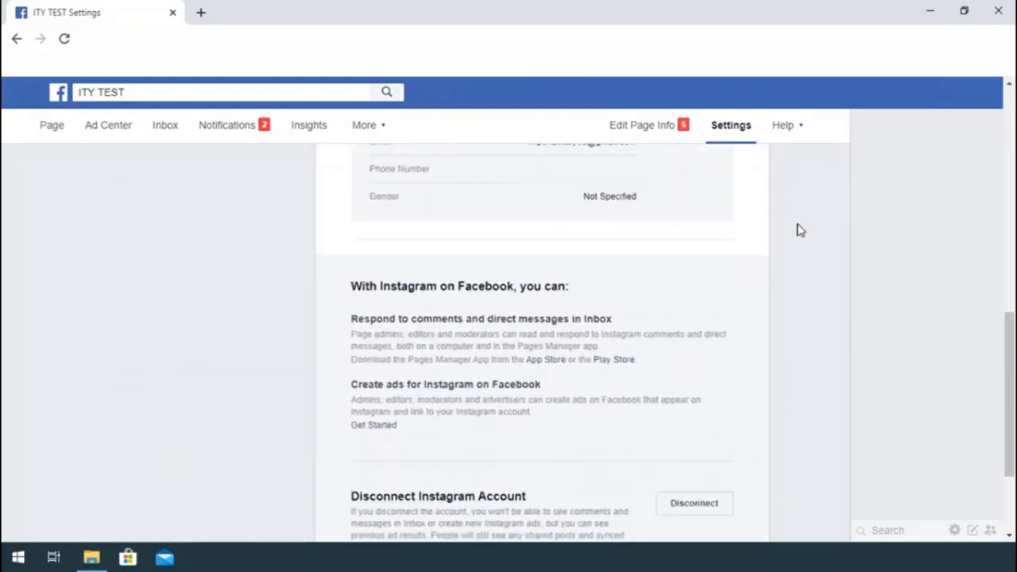
pyautogui.scroll(-3)
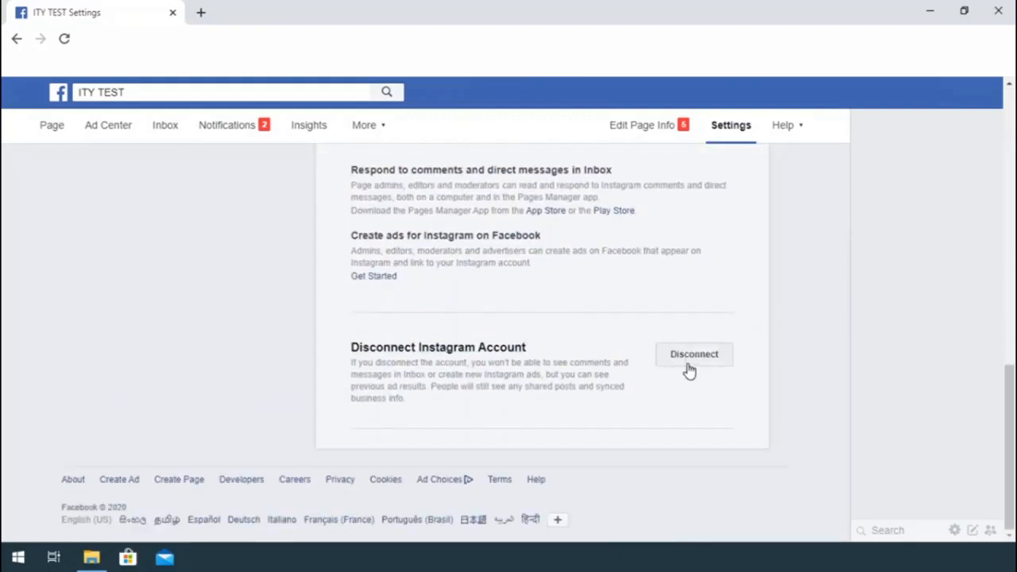